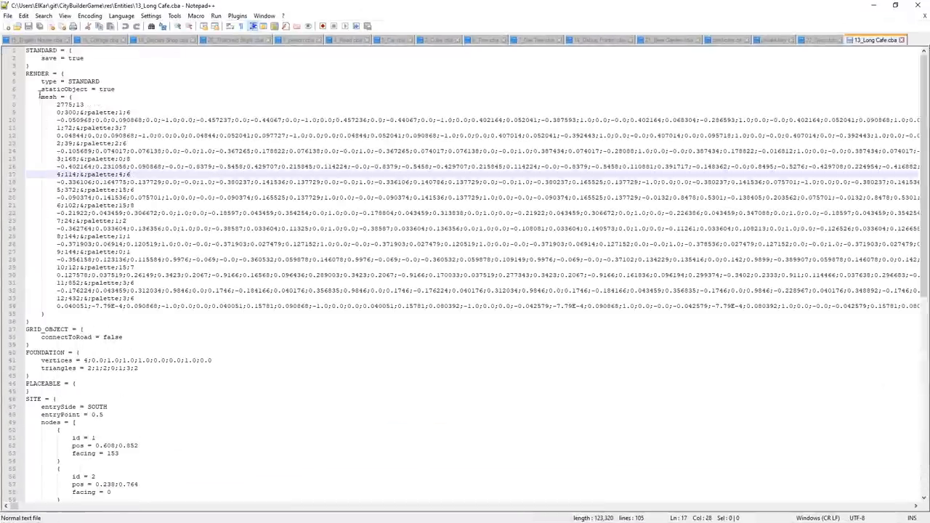
- Review the cafe file's siteMap section and orbit the Long Cafe model to see its front
scroll(down, 3)
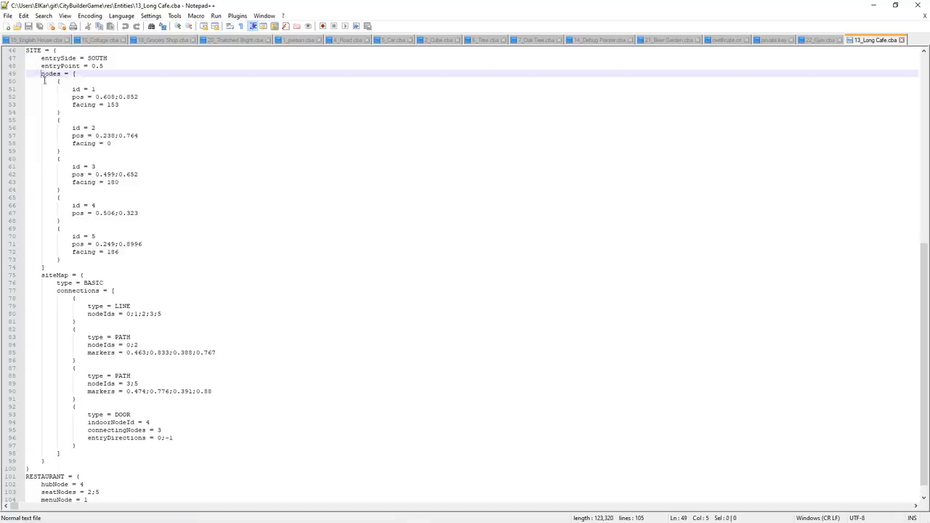
double_click(105, 96)
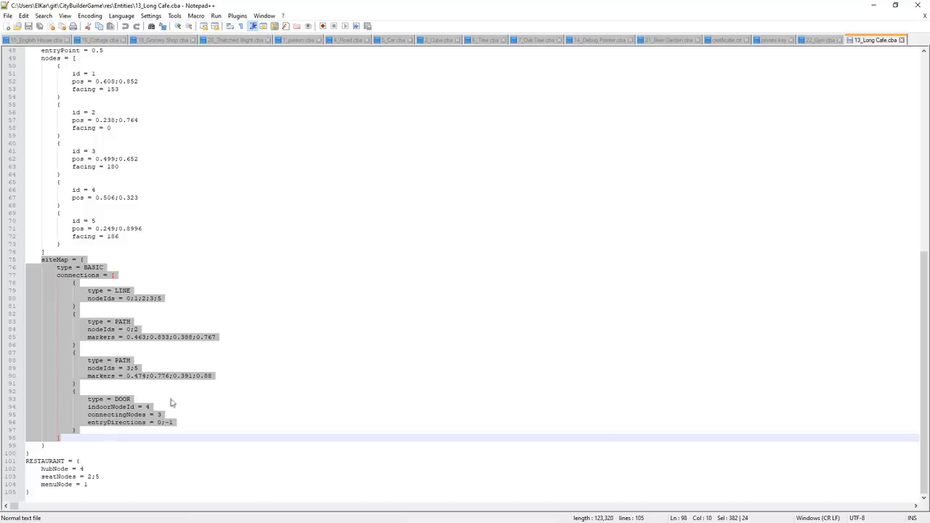
mouse_move(256, 6)
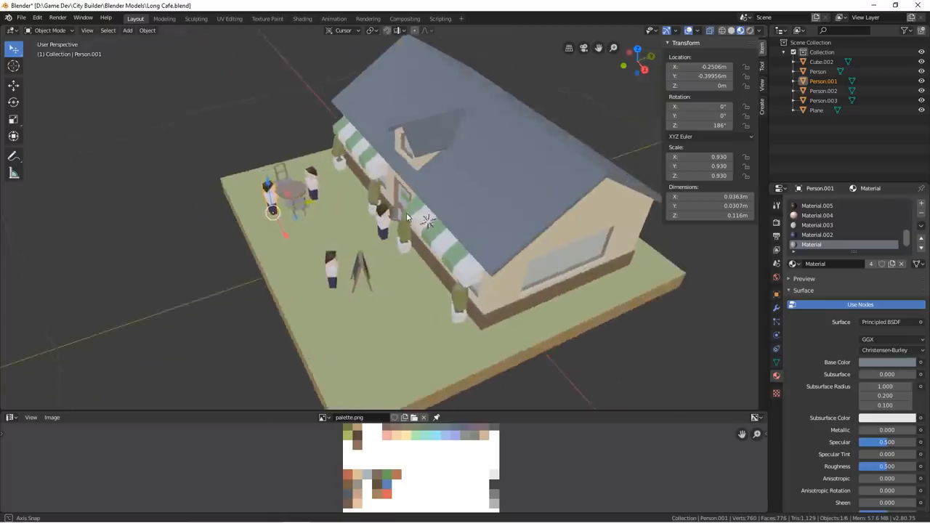
drag(407, 218, 468, 224)
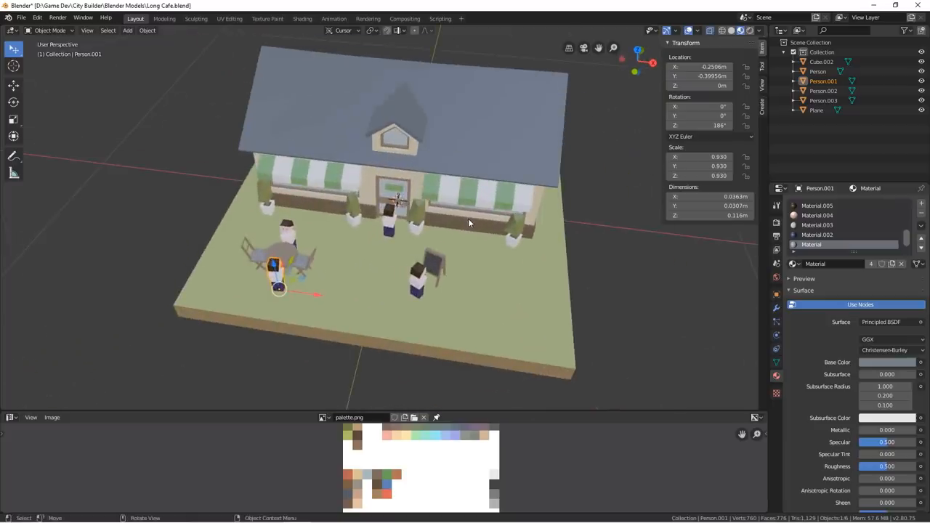
drag(464, 218, 443, 230)
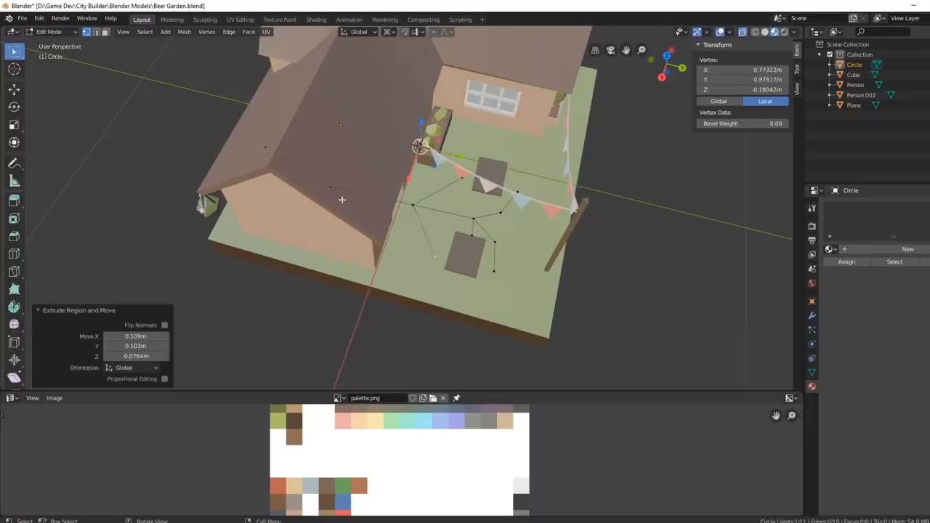
- Bring up Blender's File > Export format list for the Beer Garden path network
click(31, 18)
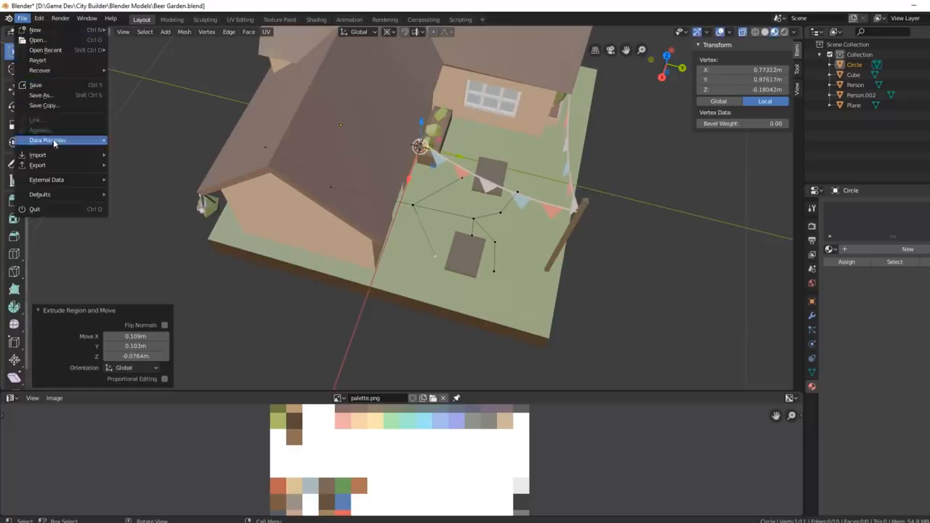
click(38, 166)
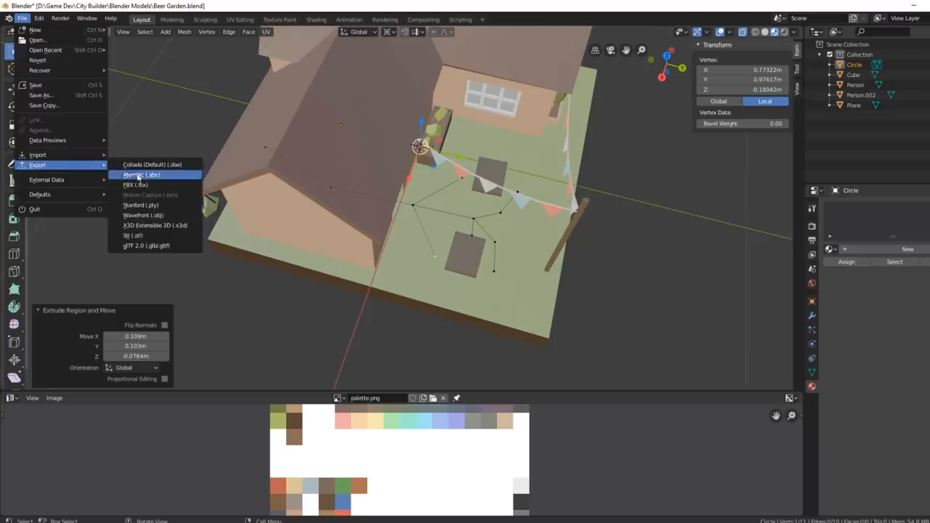
mouse_move(142, 215)
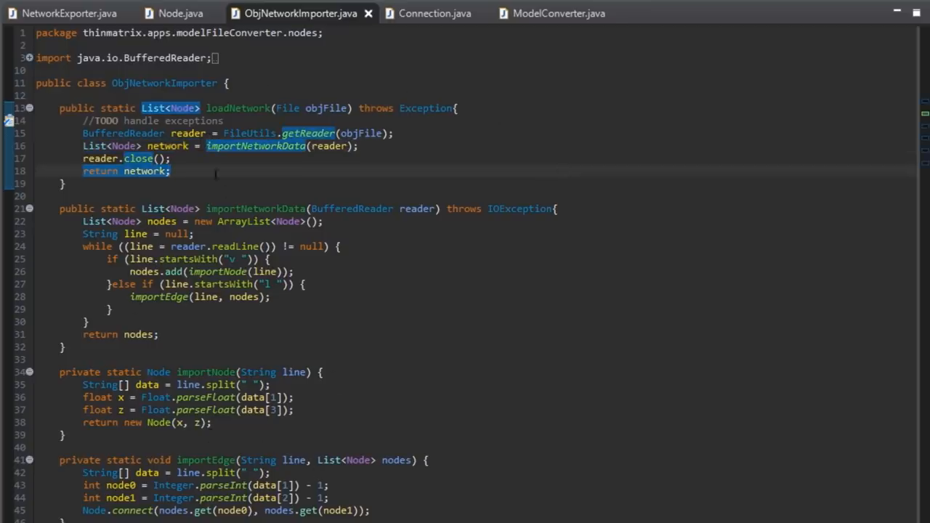
click(172, 15)
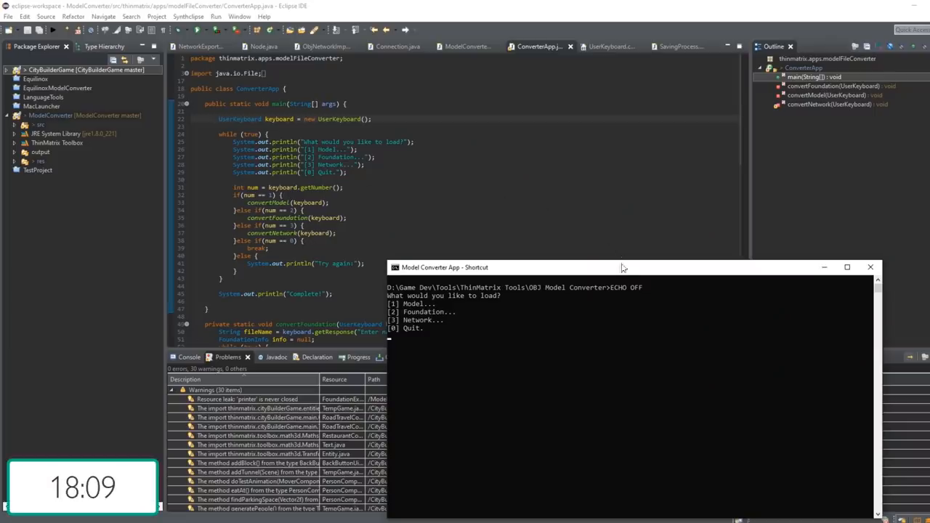
- Choose option 3 (Network) in the converter console and feed it the OBJ named 'network'
drag(622, 268, 520, 176)
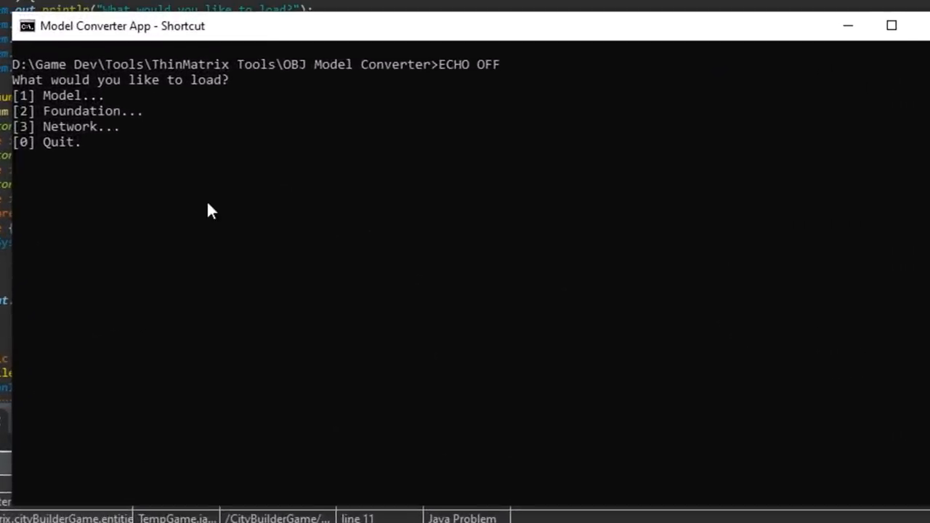
text(3)
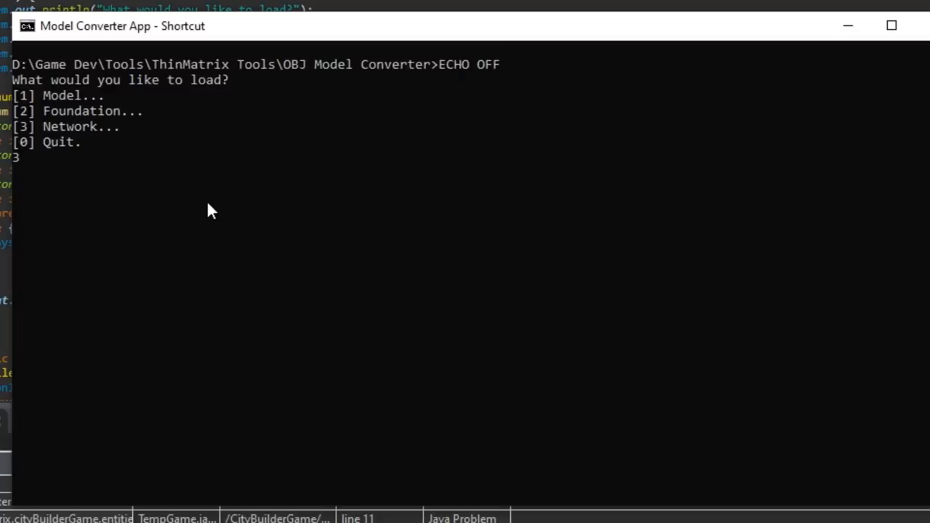
key(enter)
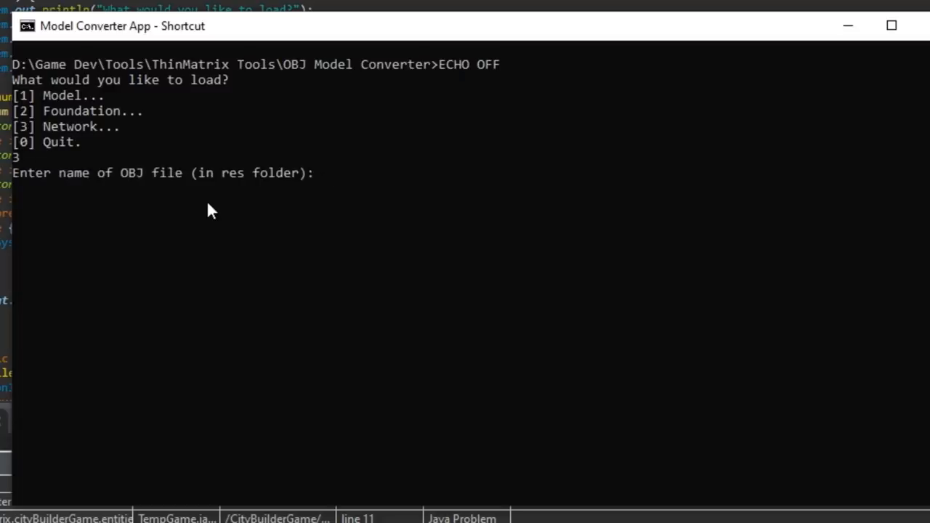
text(network)
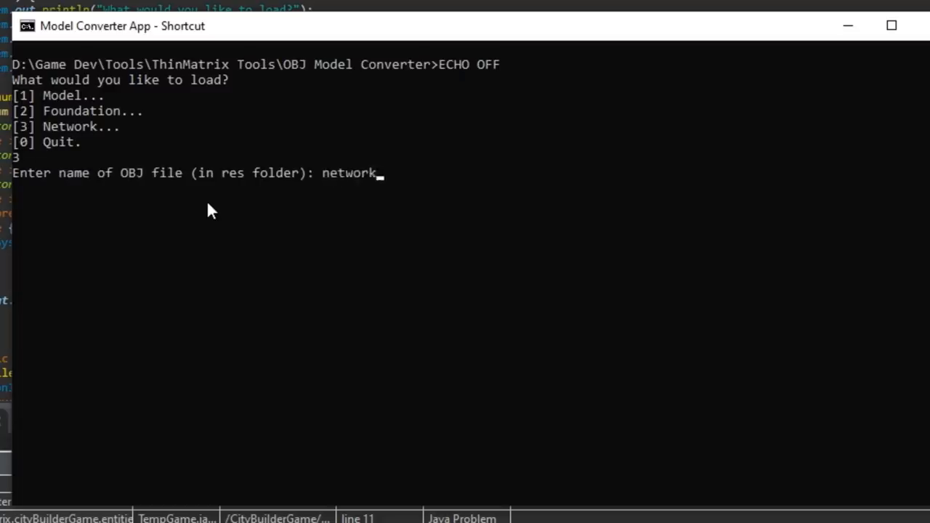
text(Pu)
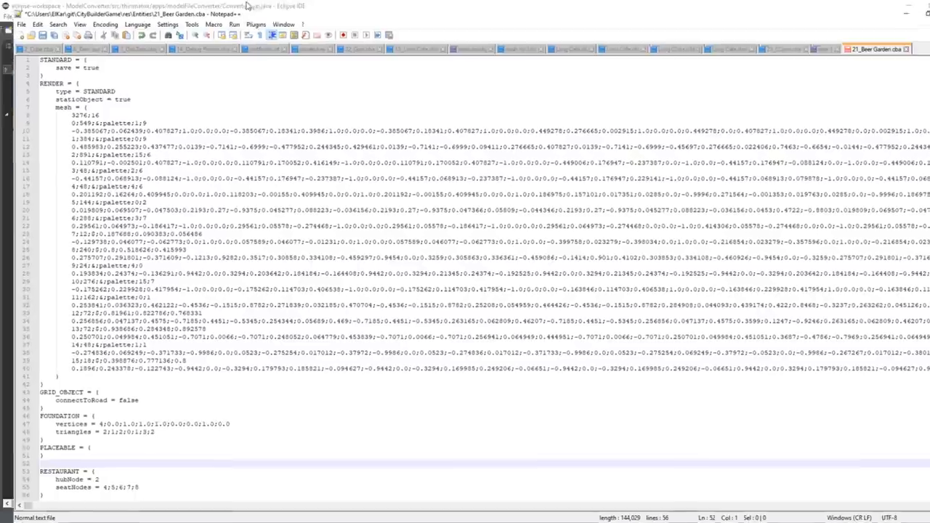
- Review the generated node positions and LINE siteMap connections in 21_Beer Garden.cba
scroll(down, 3)
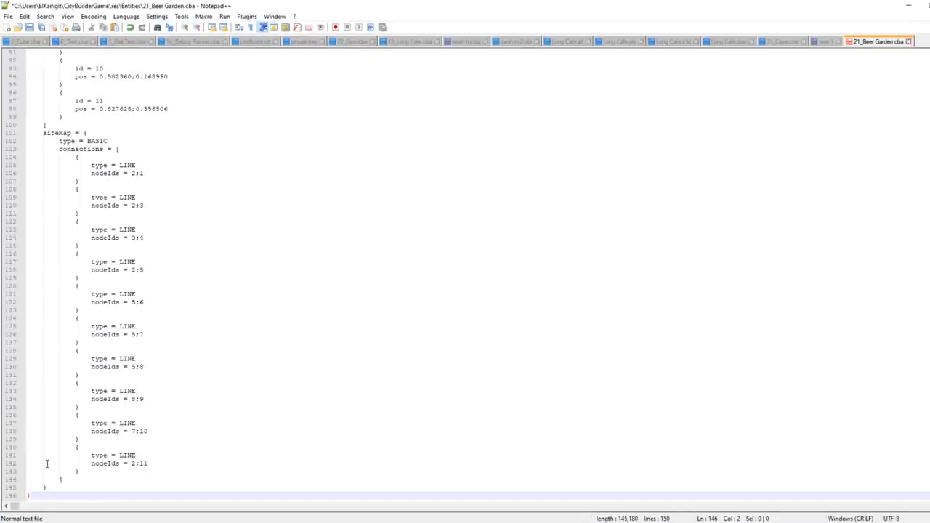